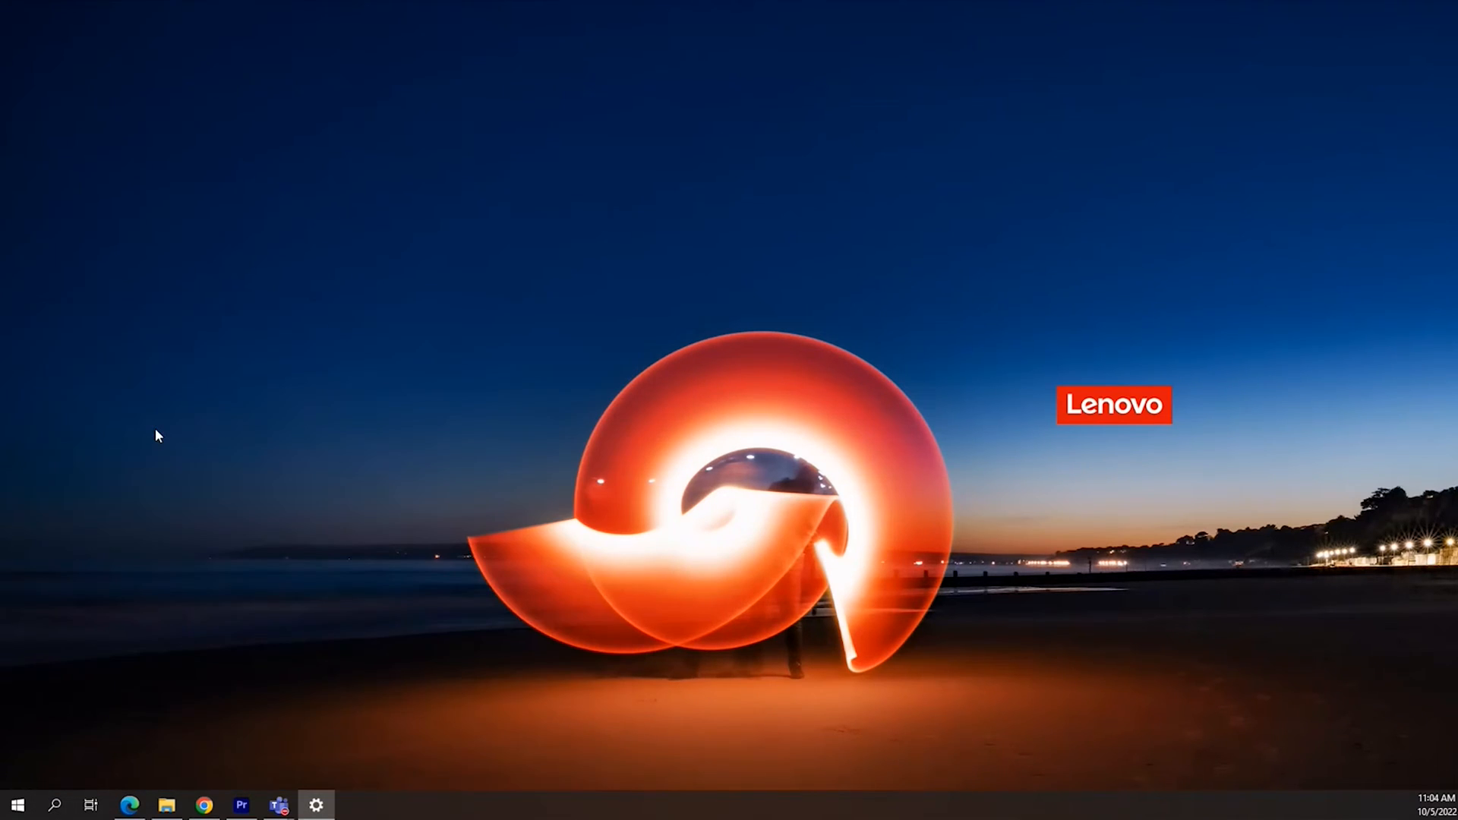
# Go to the Mouse page under Devices in Windows Settings.
pyautogui.click(316, 805)
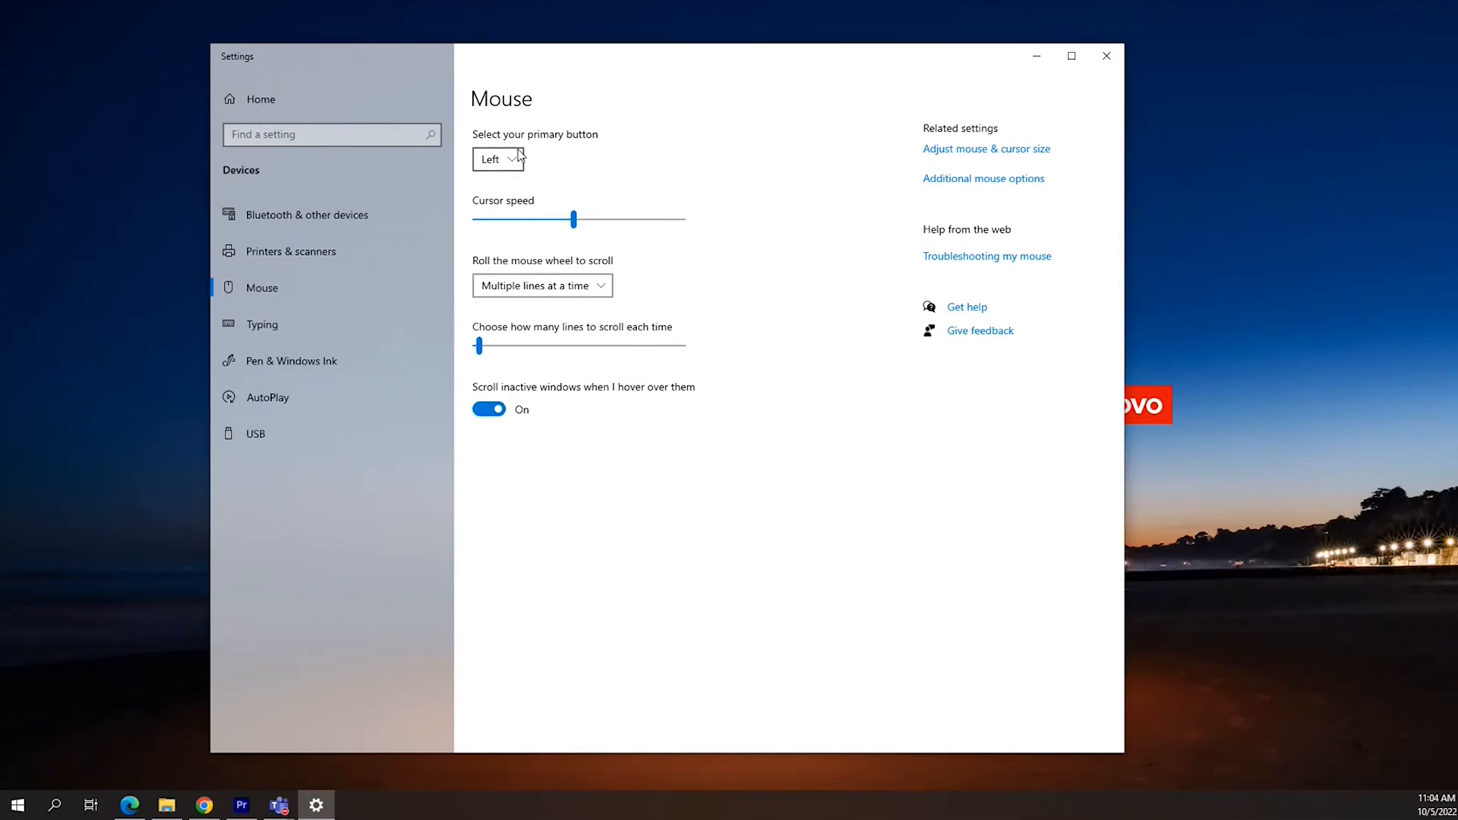
pyautogui.click(498, 158)
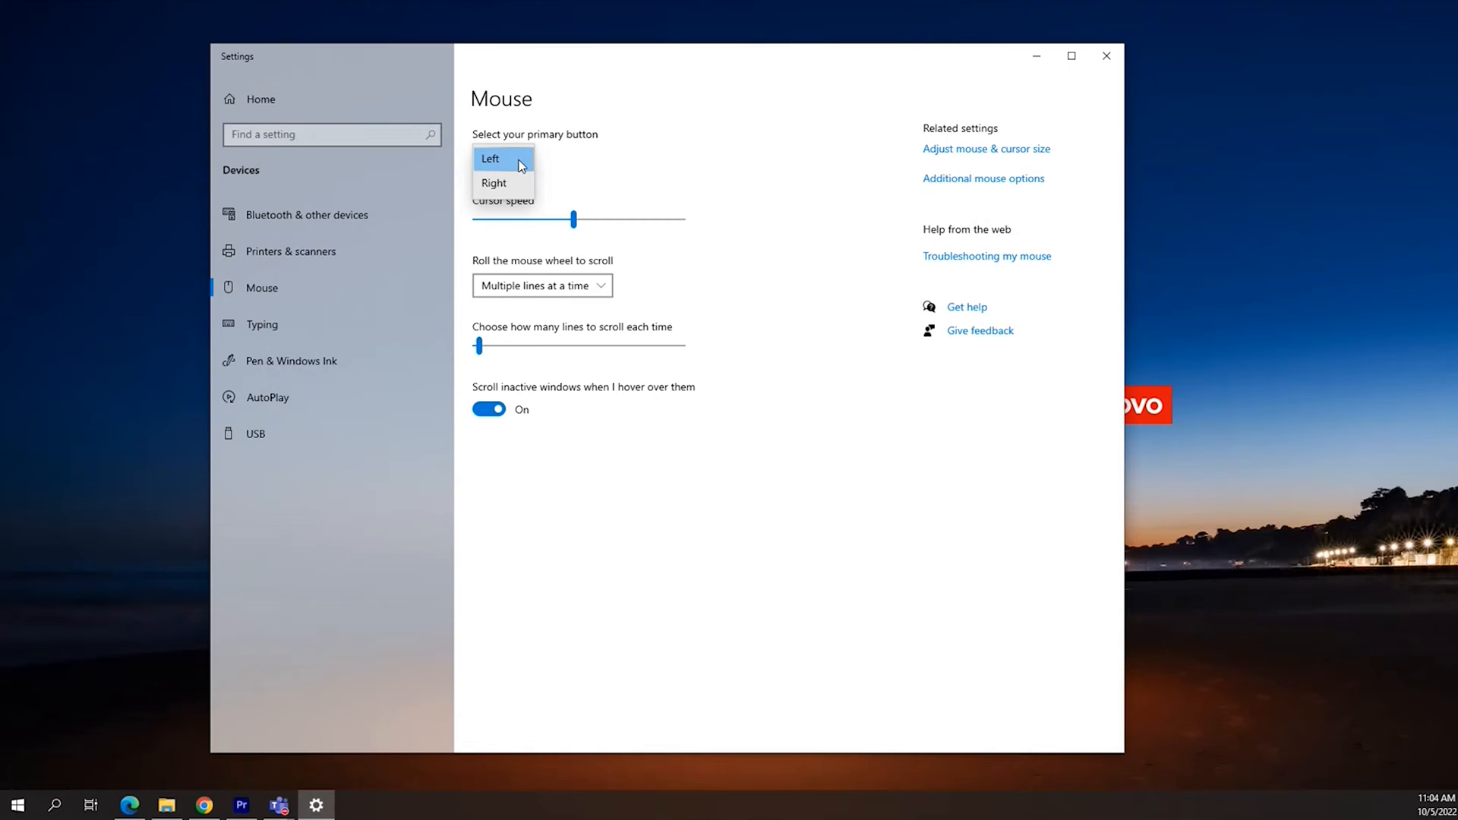
pyautogui.click(503, 157)
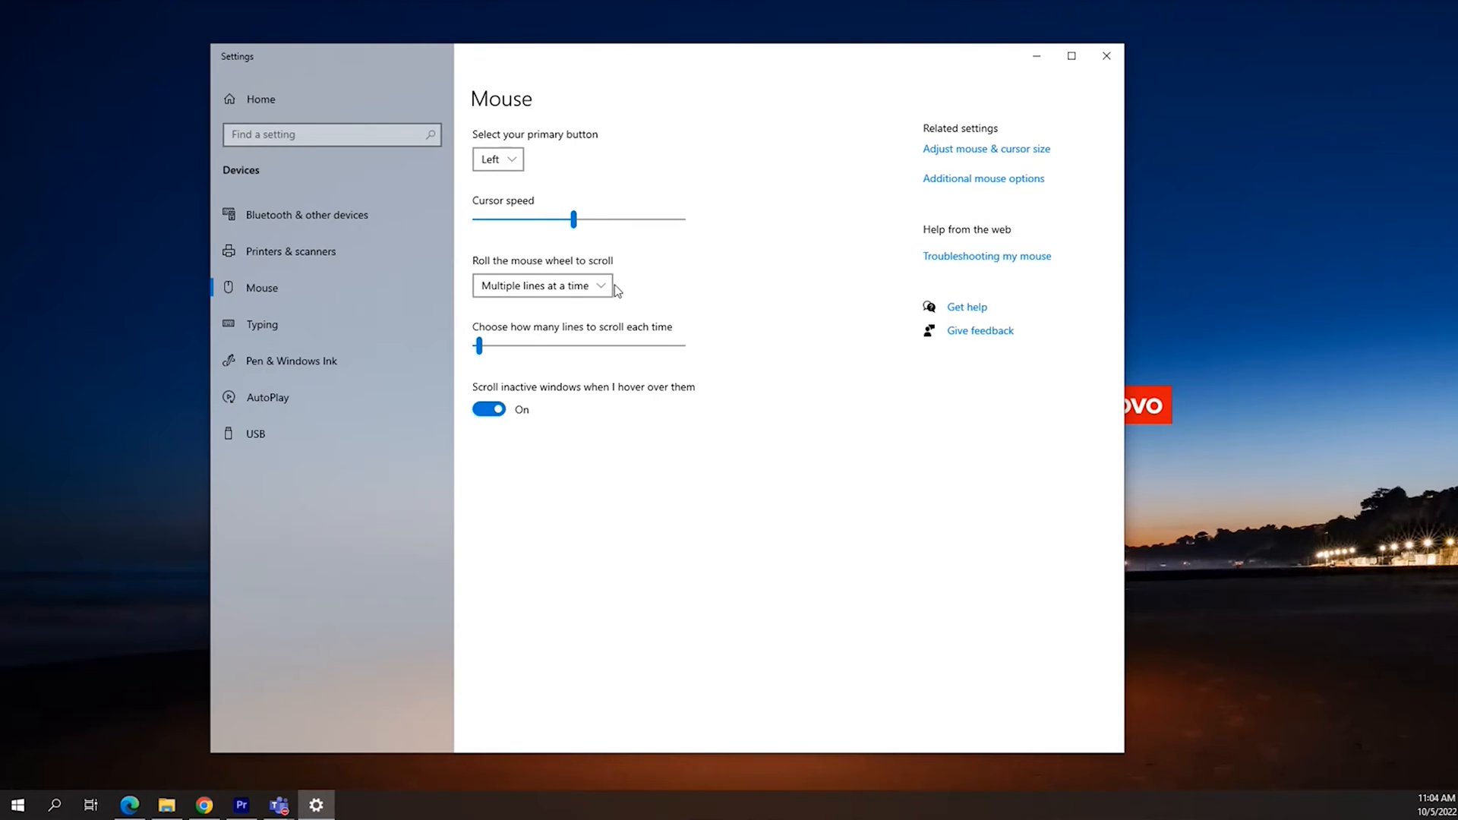
# Keep wheel scrolling at 'Multiple lines at a time' and bring up Additional mouse options.
pyautogui.click(543, 286)
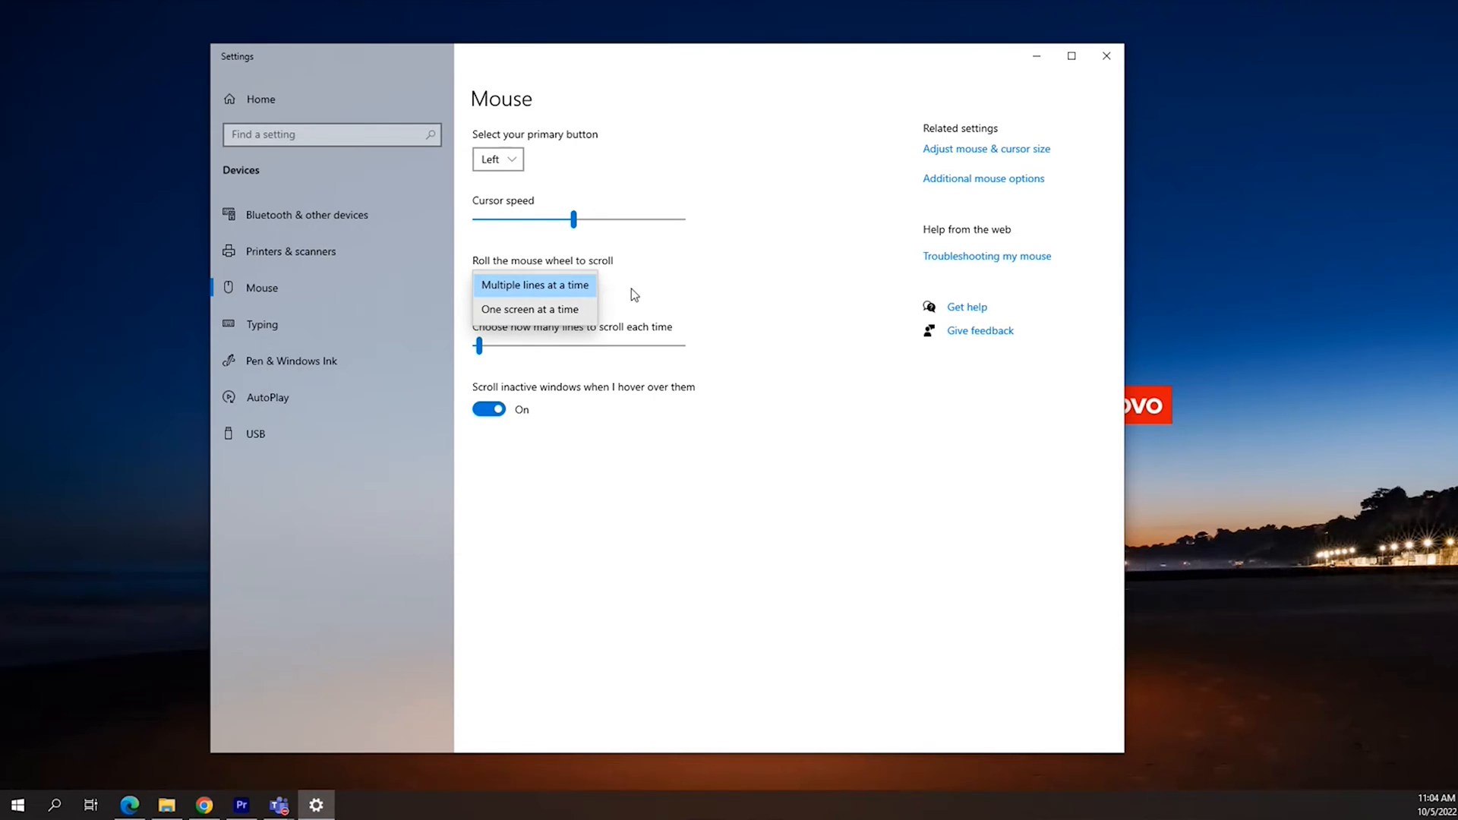
pyautogui.click(534, 285)
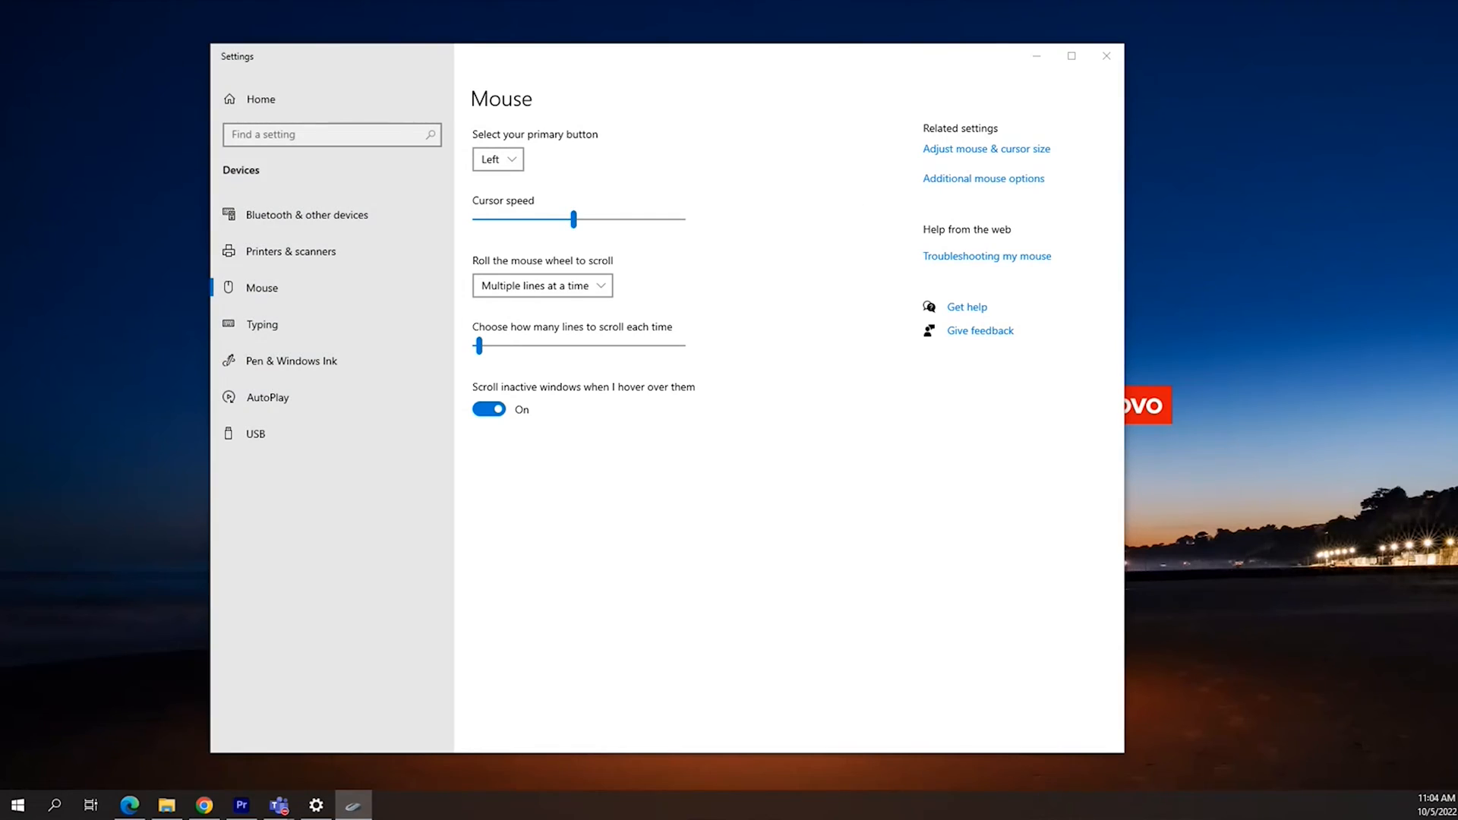
pyautogui.click(983, 177)
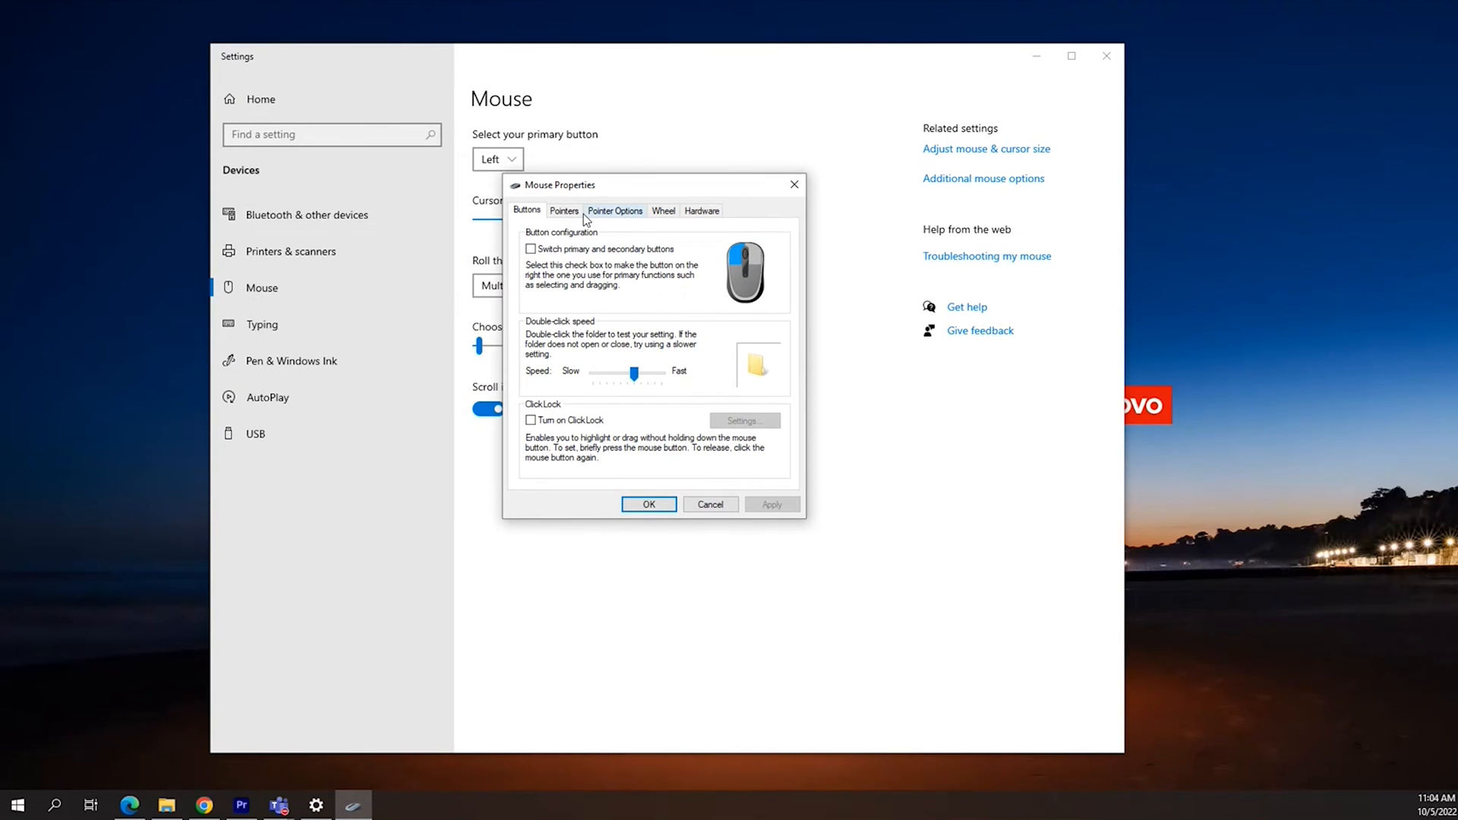
# On Pointers, preview Windows Black (extra large), set the scheme to (None) and review the Customize list.
pyautogui.click(564, 210)
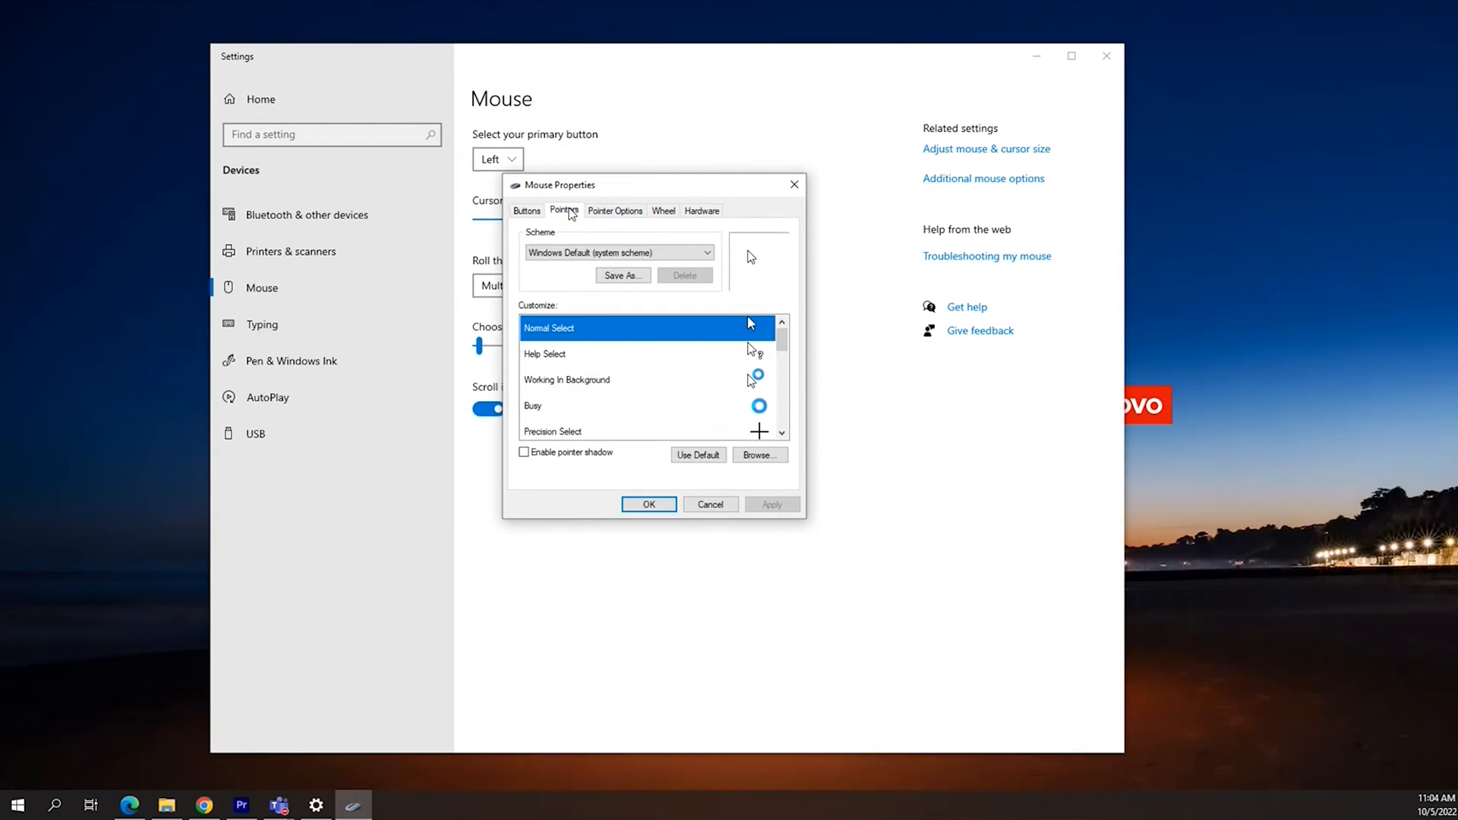
pyautogui.click(707, 252)
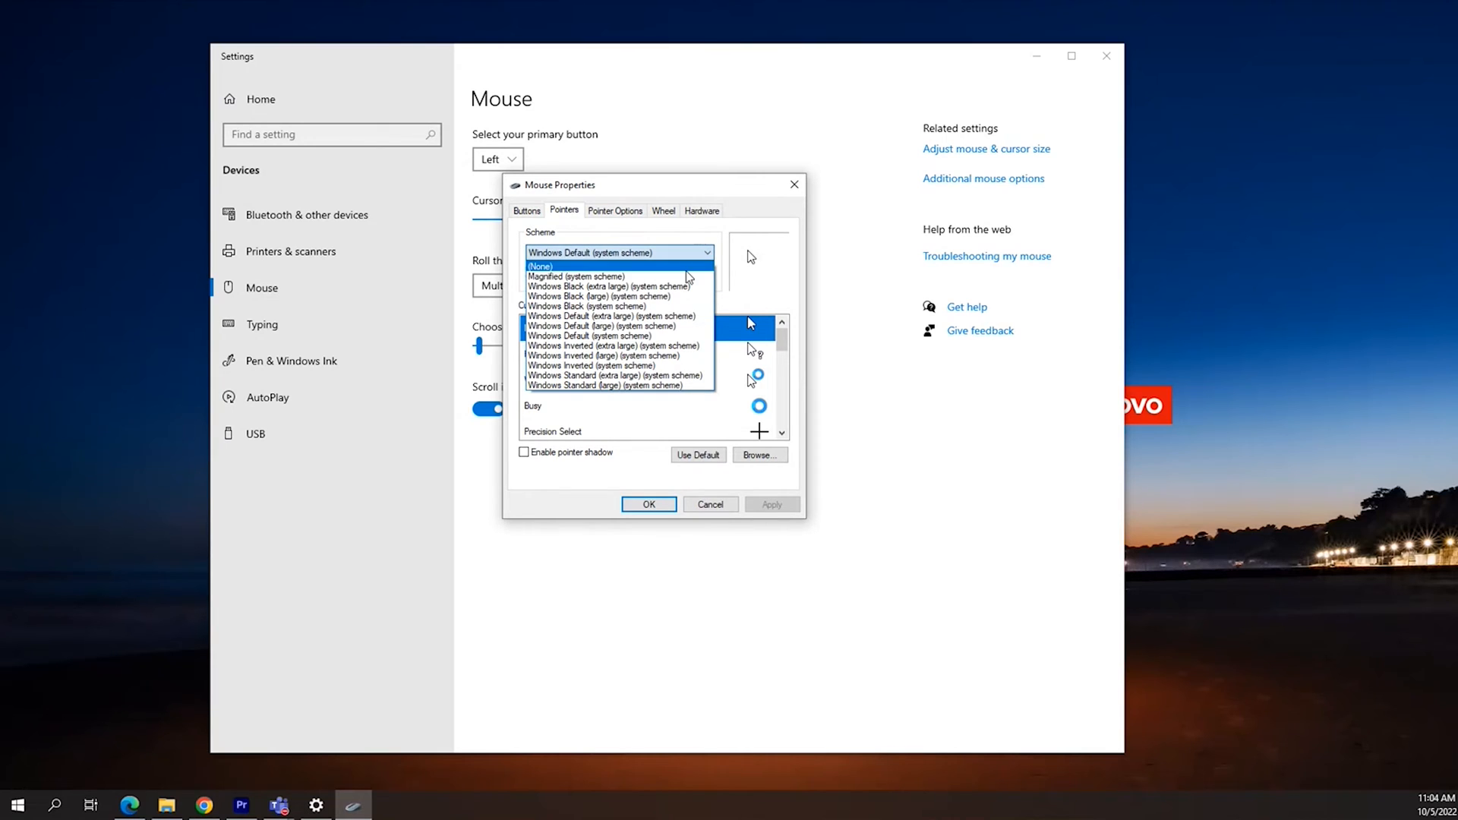
pyautogui.click(608, 287)
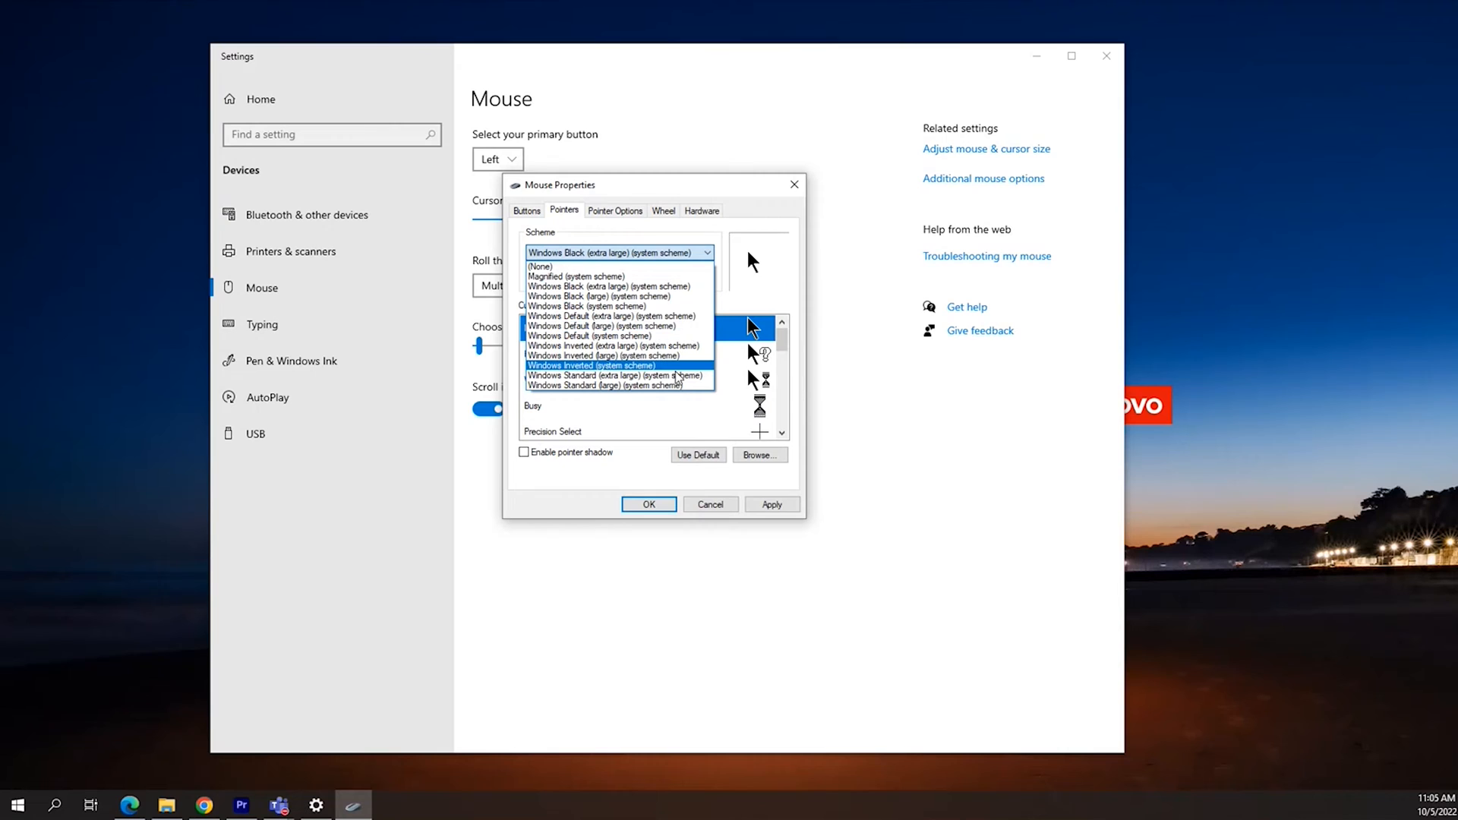
pyautogui.click(539, 268)
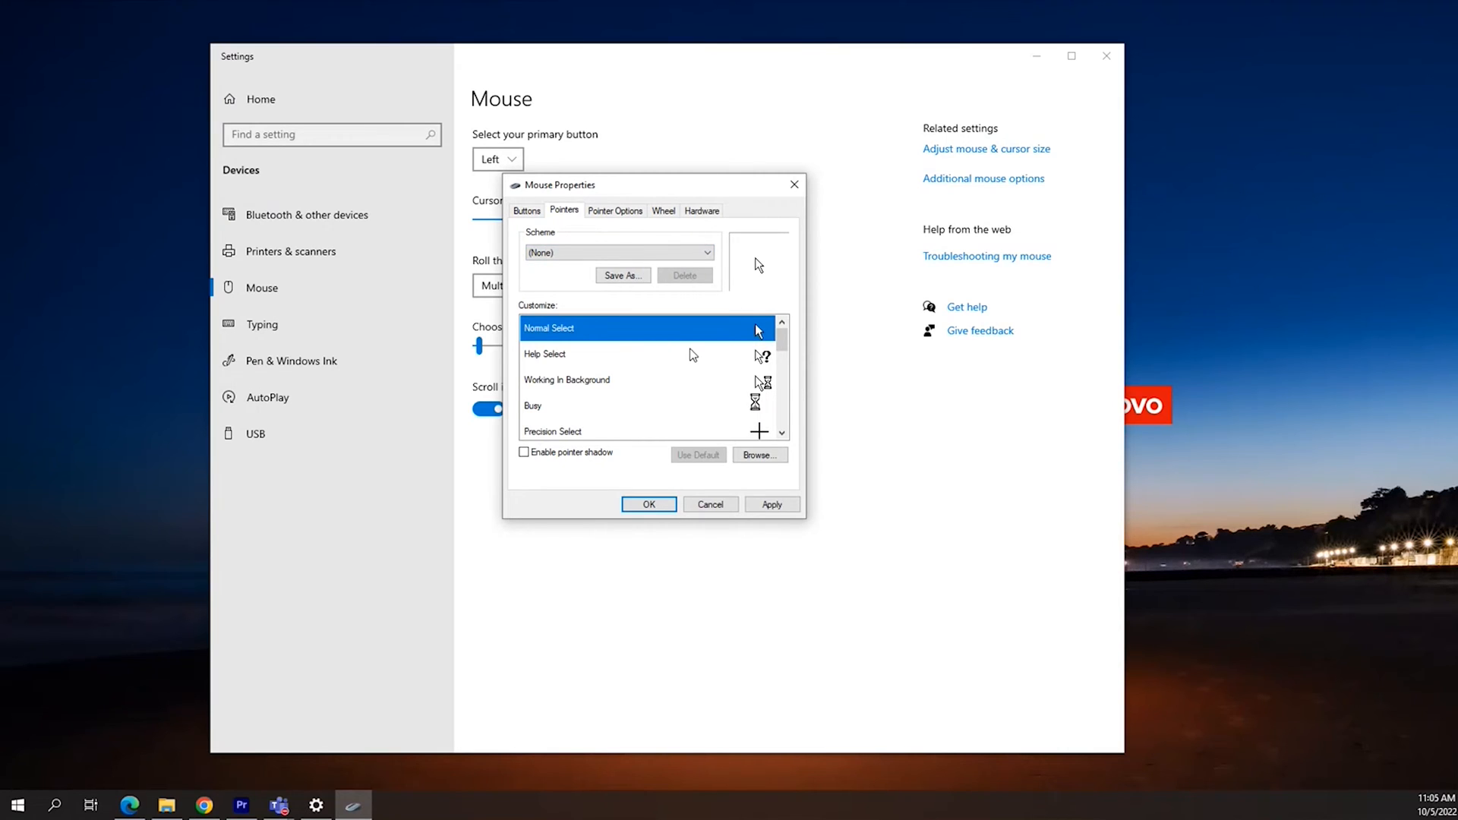
pyautogui.scroll(-3)
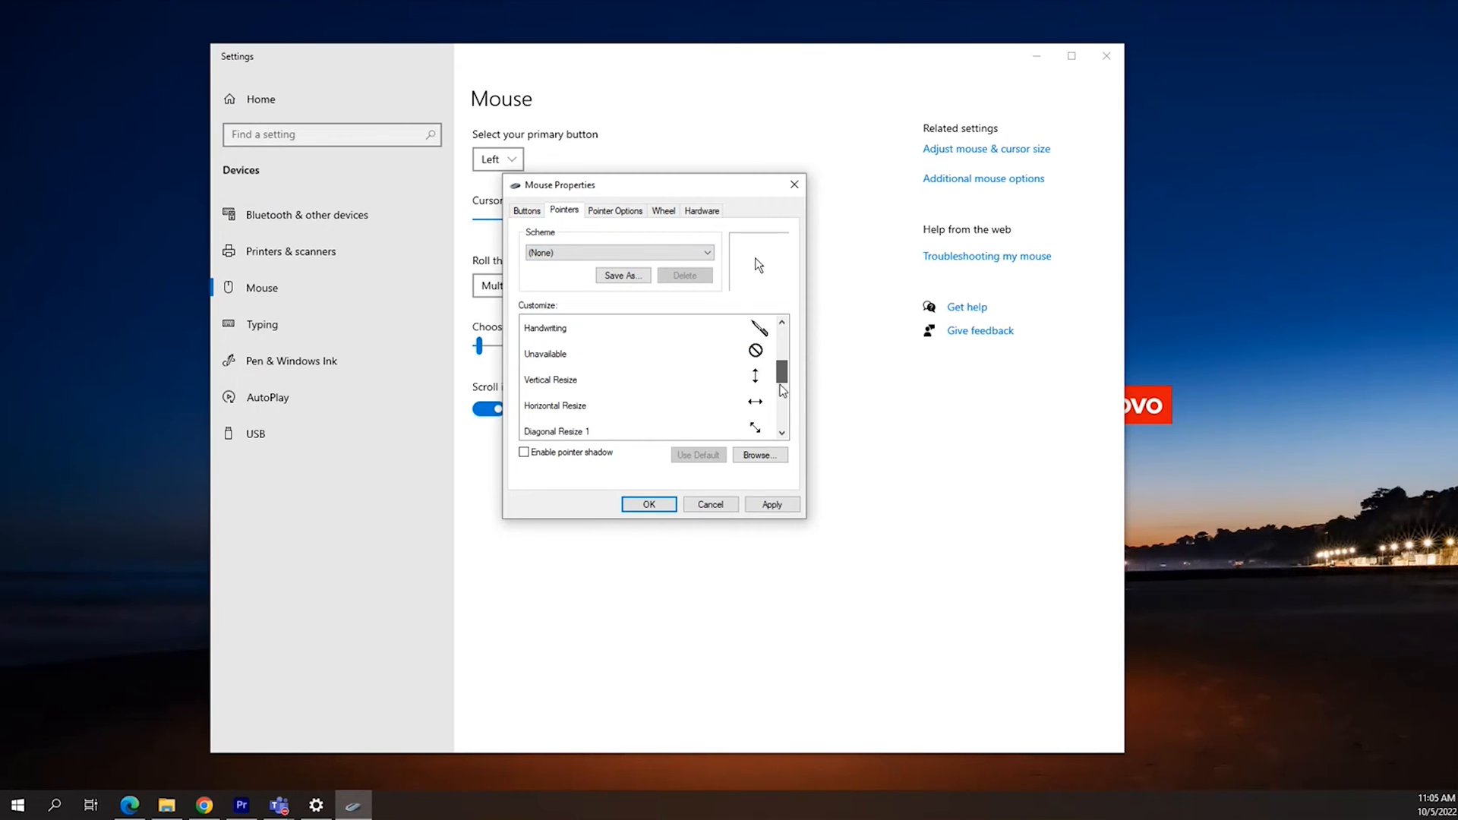